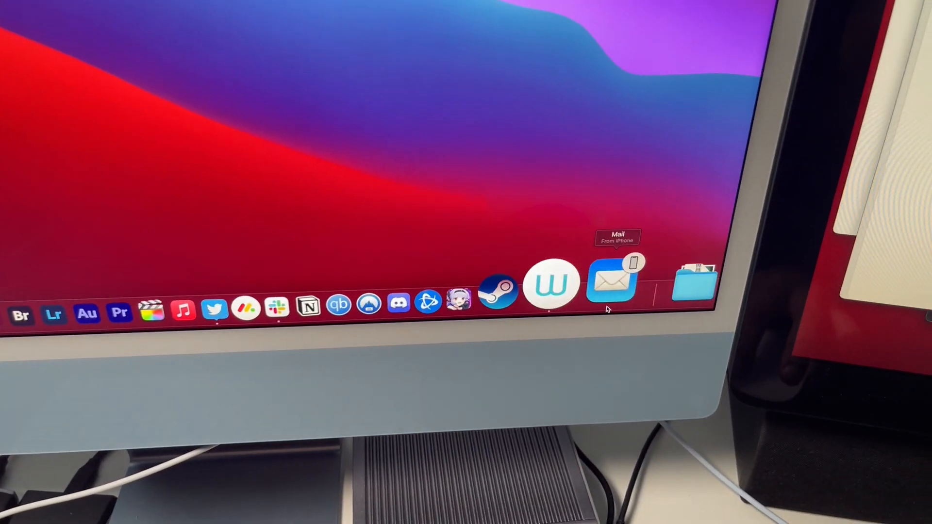
# Resume the handed-off Mail draft from the Dock, add 'there now ere!' after Hello, then close it
pyautogui.click(611, 285)
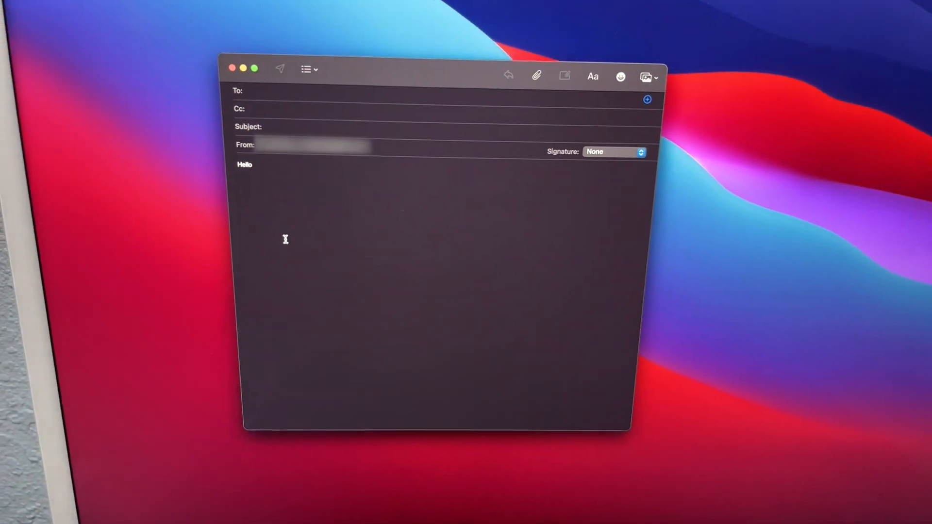
pyautogui.write('there')
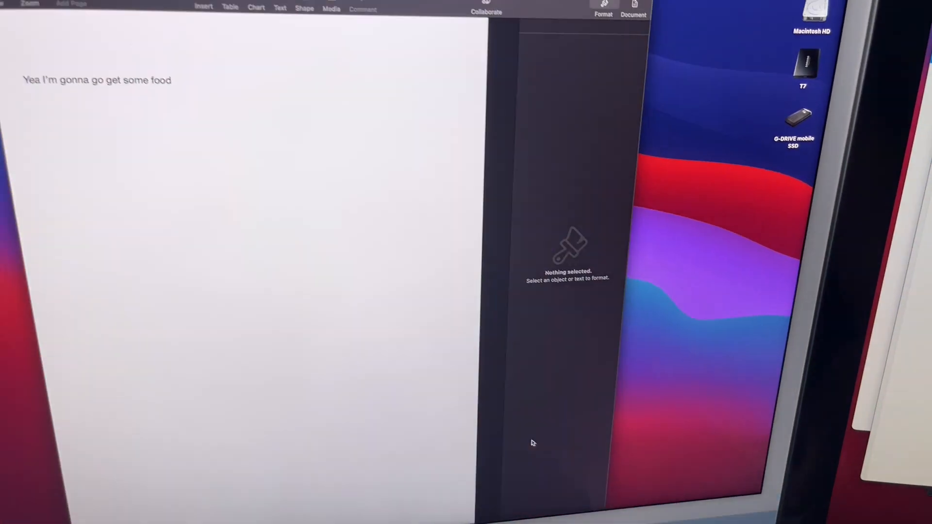
pyautogui.write('now')
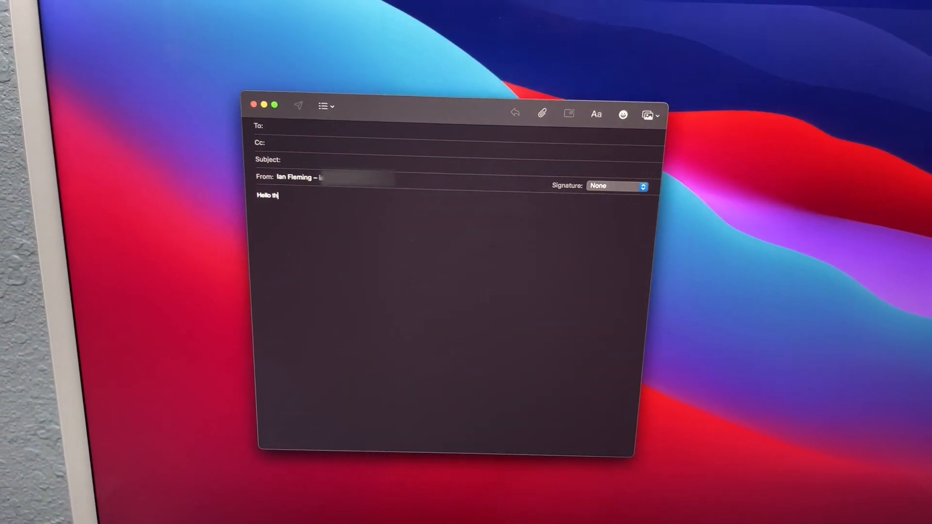
pyautogui.write('ere!')
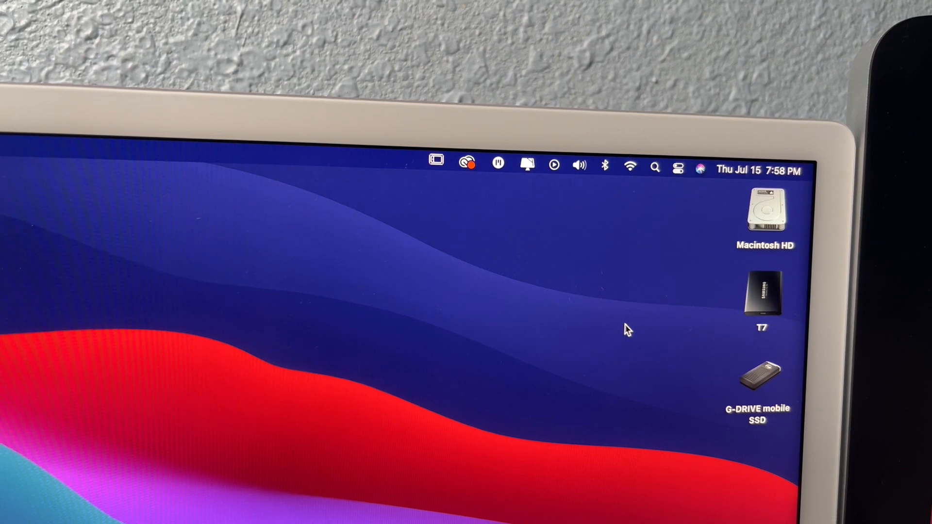
pyautogui.click(629, 166)
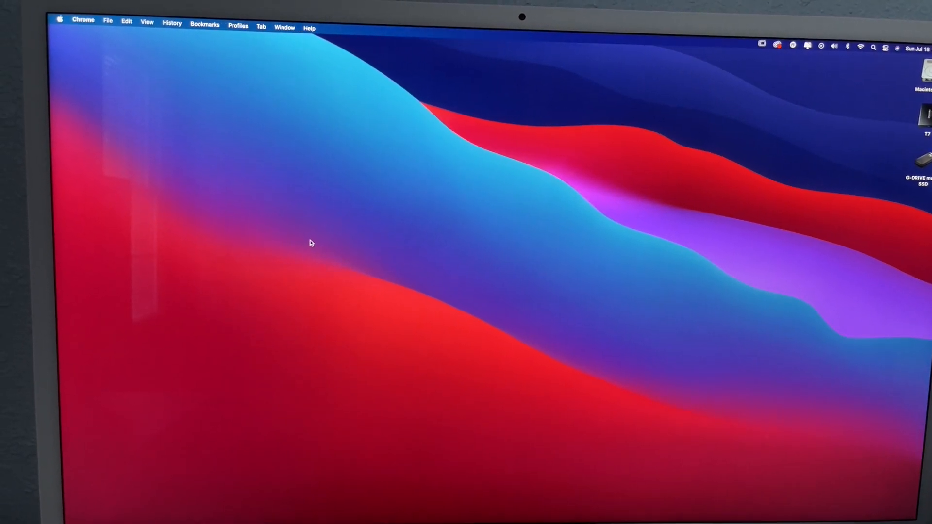
# Reach System Preferences > General and scroll to the 'Allow Handoff' option, which is enabled
pyautogui.click(59, 19)
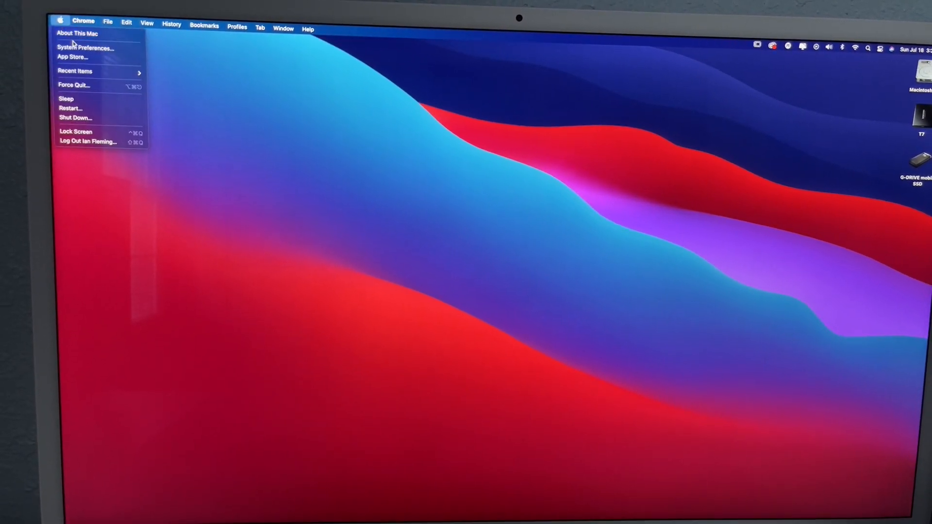
pyautogui.click(85, 49)
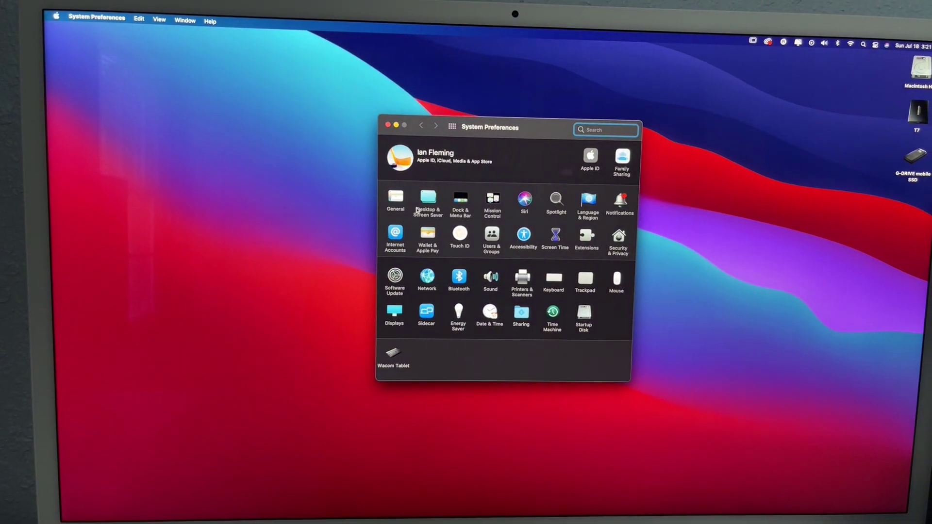
pyautogui.click(395, 201)
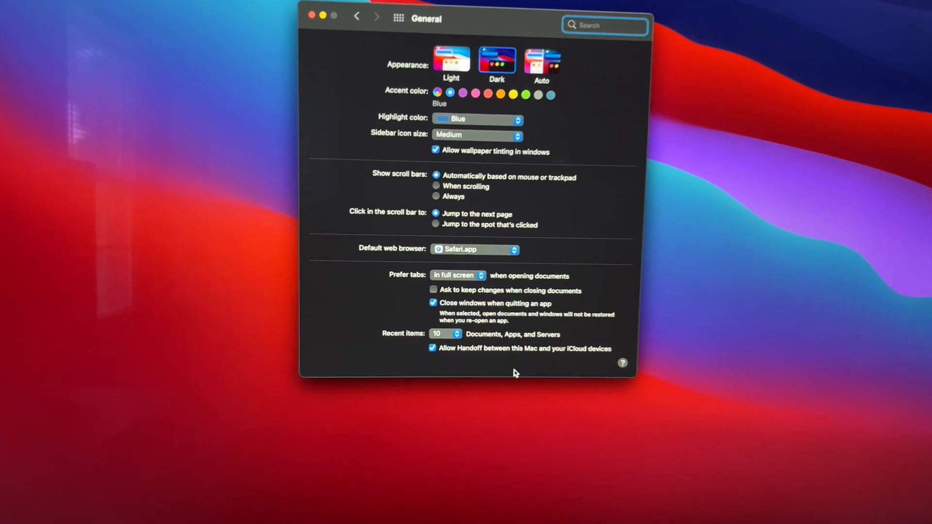
pyautogui.scroll(-3)
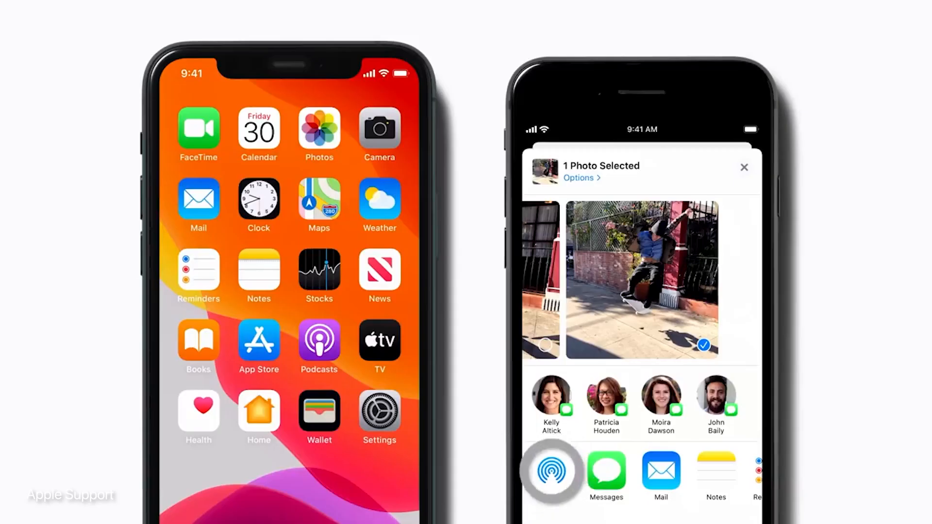
pyautogui.click(552, 470)
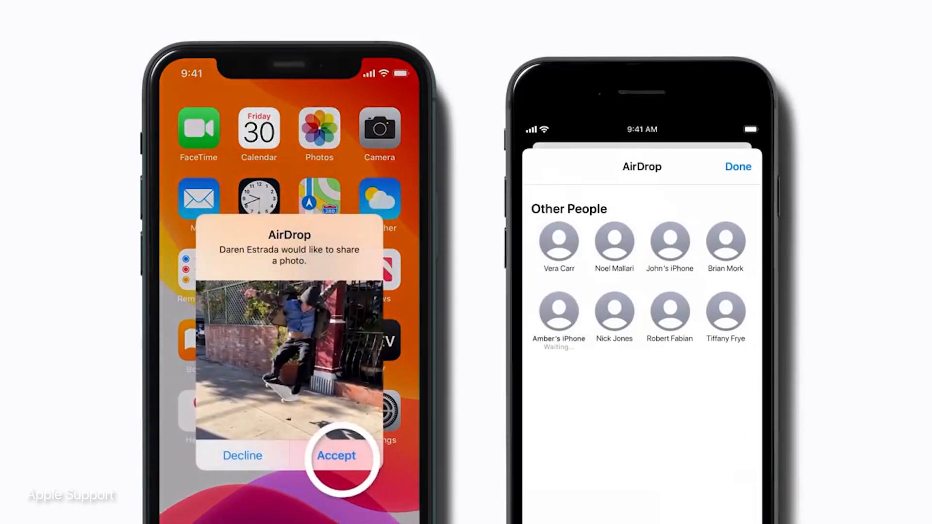
pyautogui.click(336, 456)
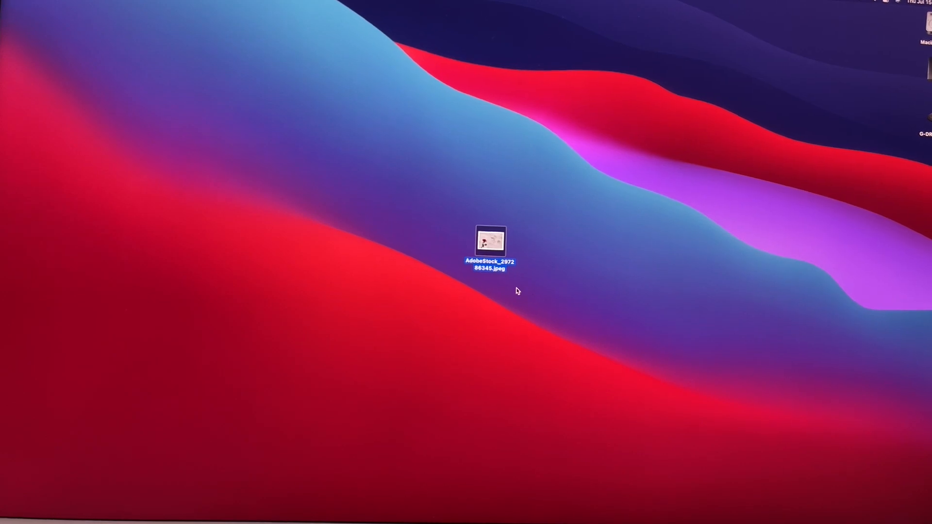
# Share AdobeStock_297286345.jpeg from the desktop via AirDrop to the nearby iPhone
pyautogui.rightClick(490, 241)
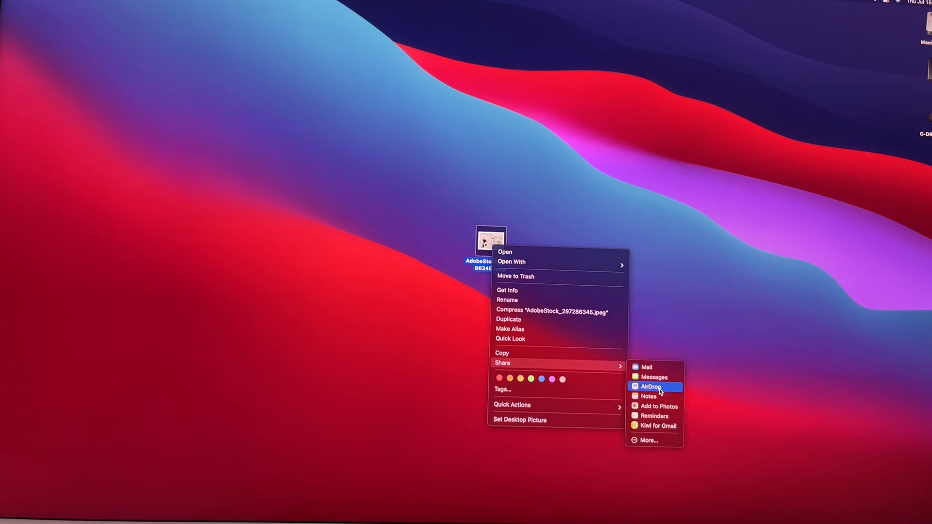
pyautogui.click(650, 387)
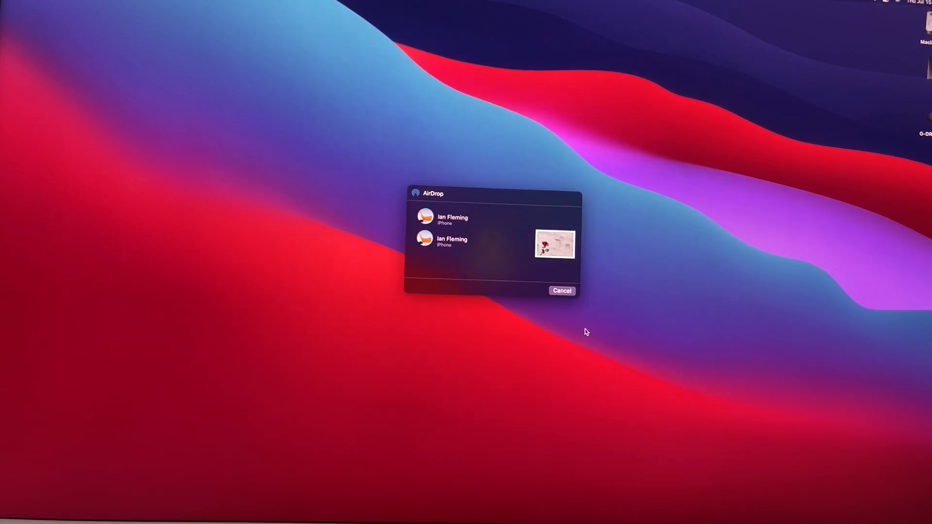
pyautogui.click(452, 241)
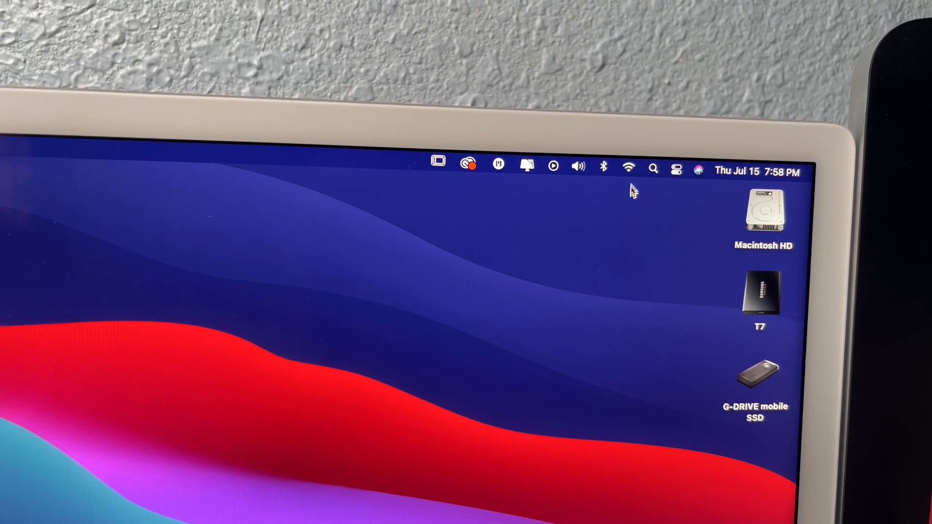
# From the Wi-Fi menu, join the iPhone's Personal Hotspot in place of the Lapitan network
pyautogui.click(628, 167)
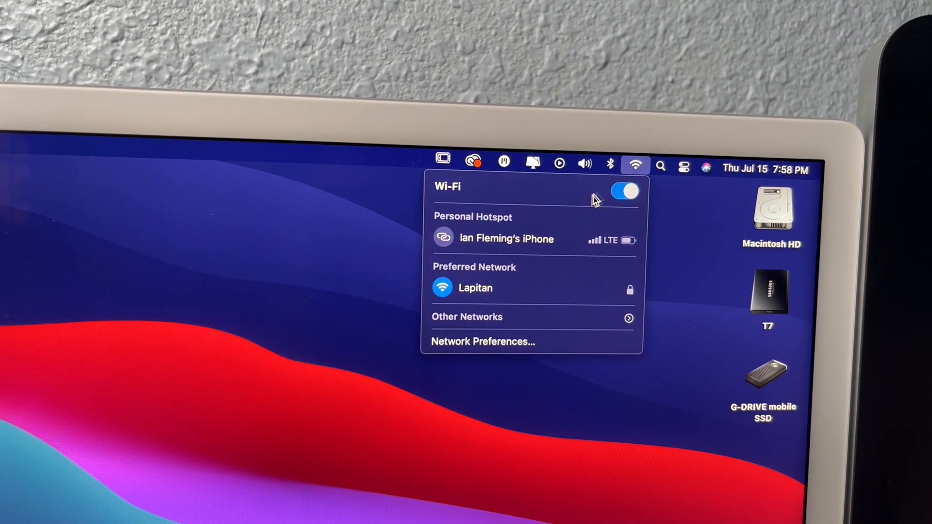
pyautogui.moveTo(517, 240)
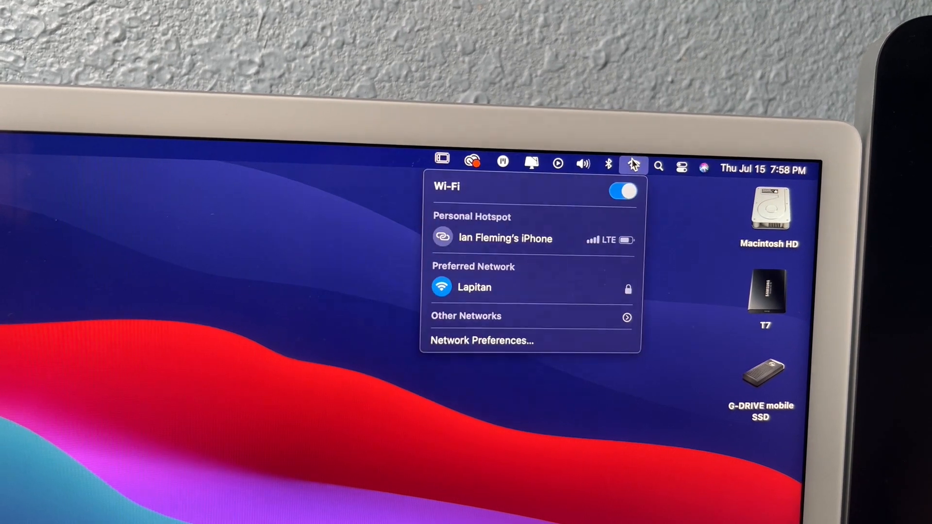
pyautogui.moveTo(518, 243)
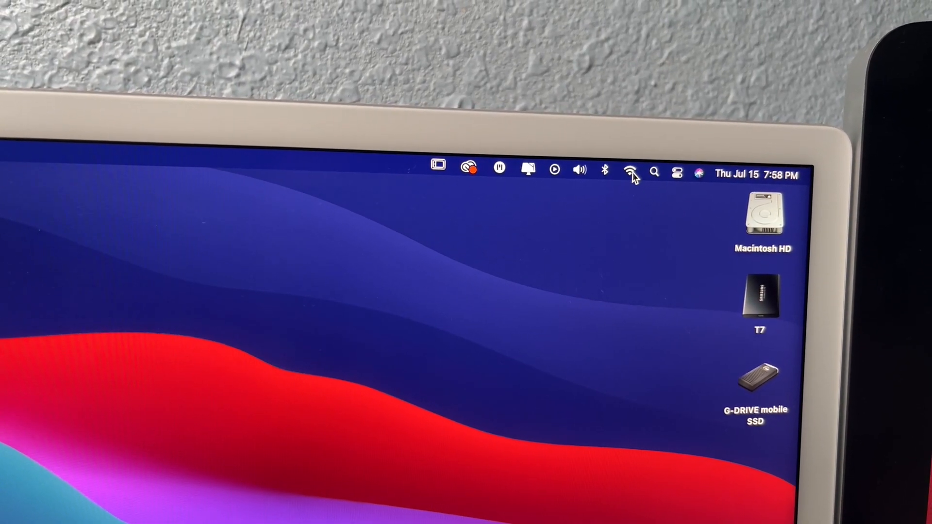
pyautogui.click(628, 171)
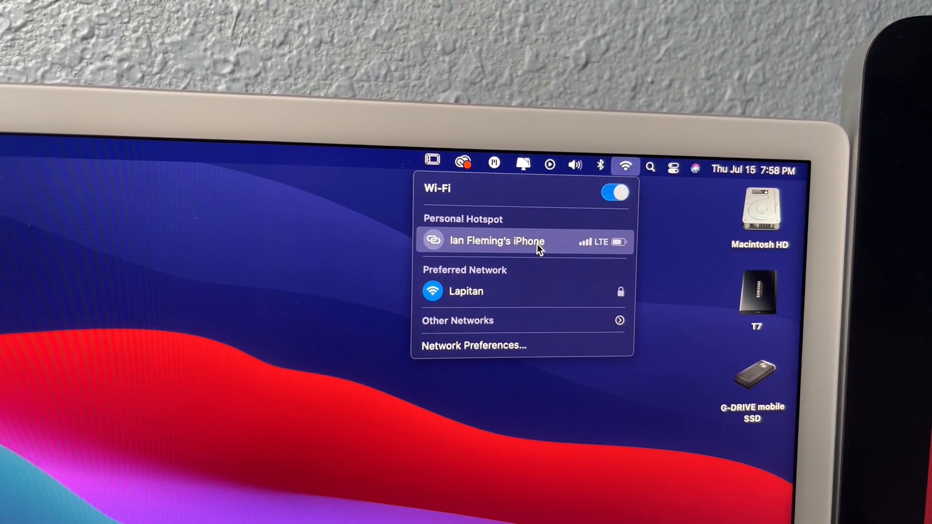
pyautogui.click(496, 241)
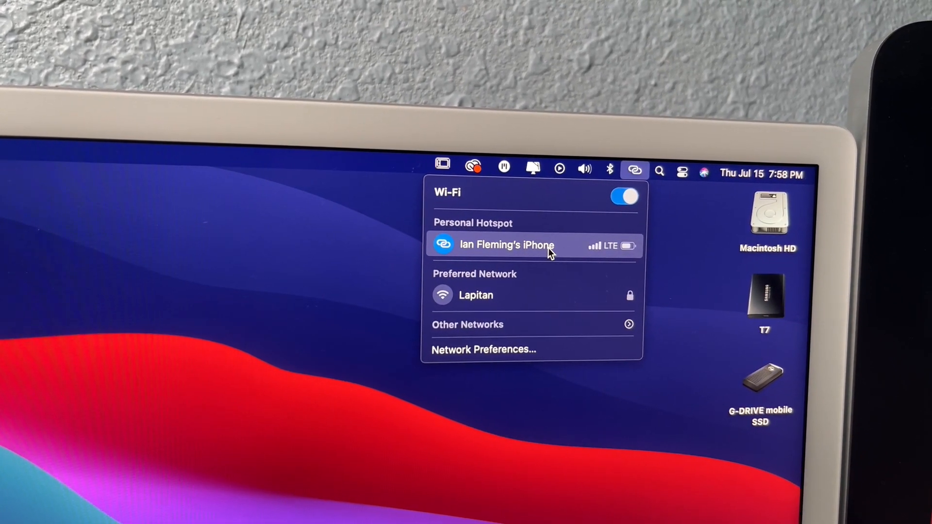
pyautogui.moveTo(309, 279)
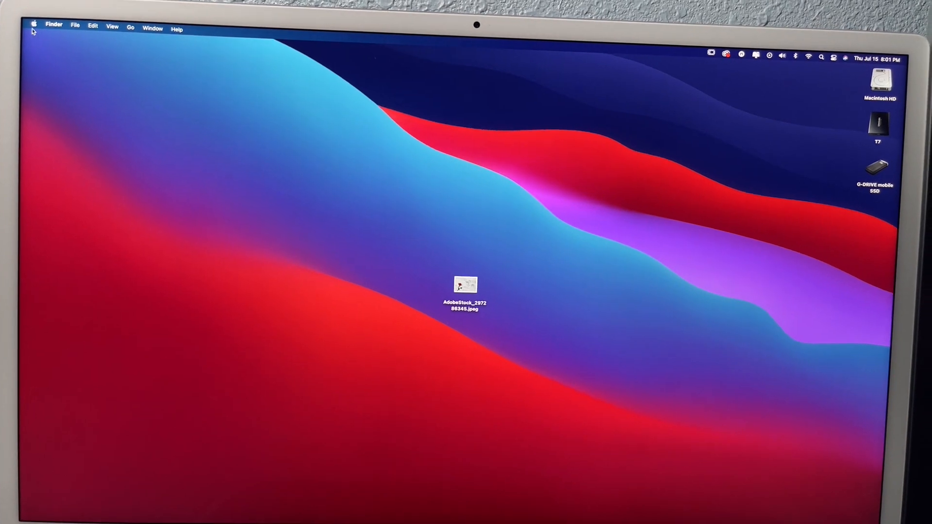
# In General preferences, switch the accent colour to orange and then back to blue
pyautogui.click(34, 25)
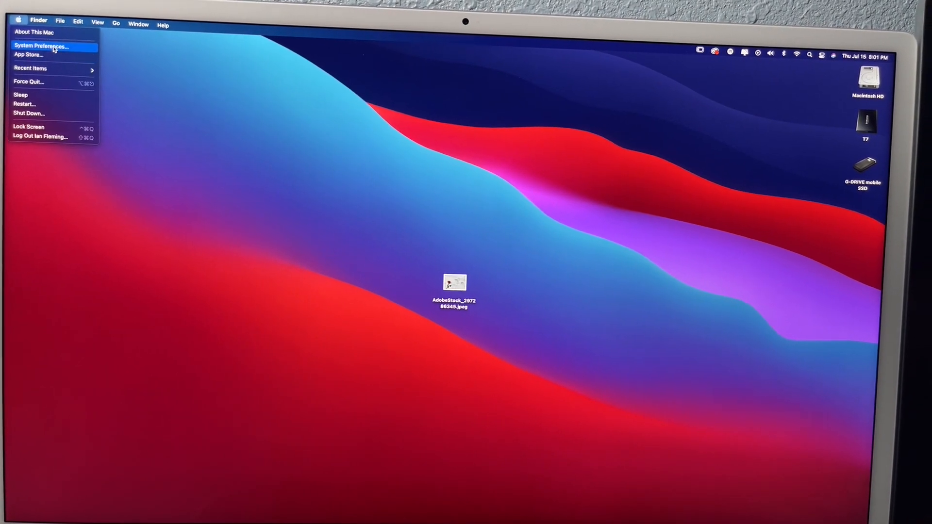
pyautogui.click(41, 45)
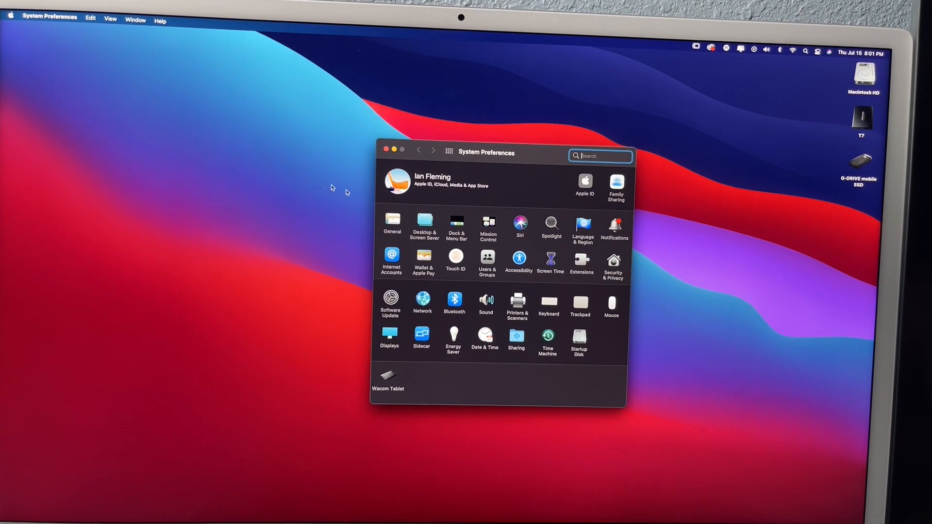
pyautogui.click(391, 222)
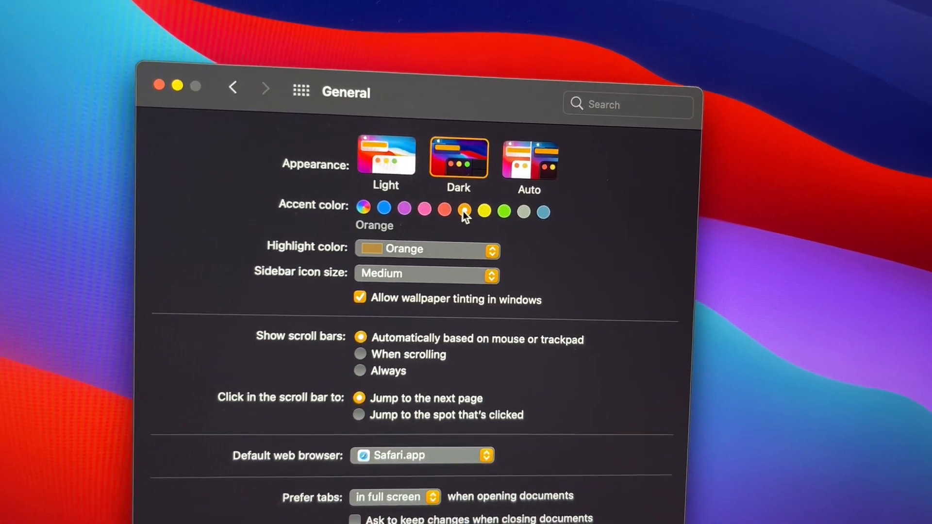
pyautogui.click(369, 208)
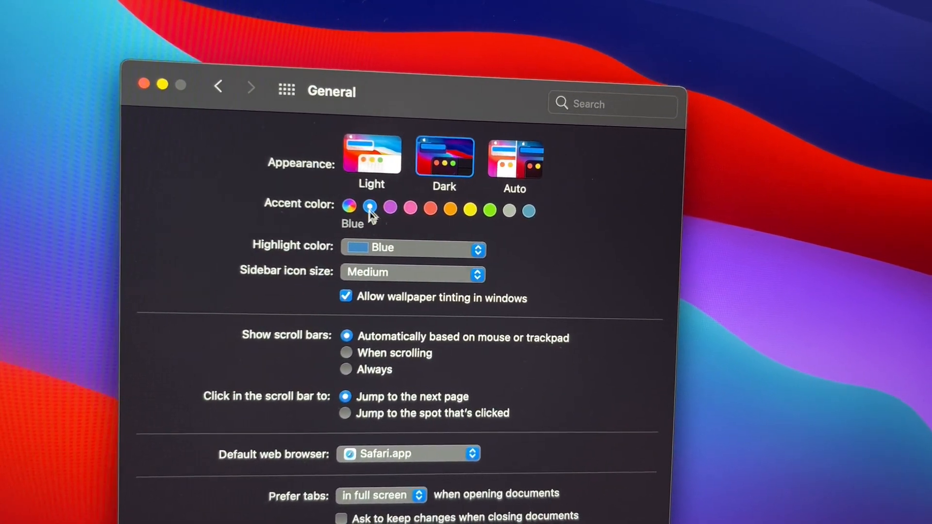
pyautogui.click(411, 272)
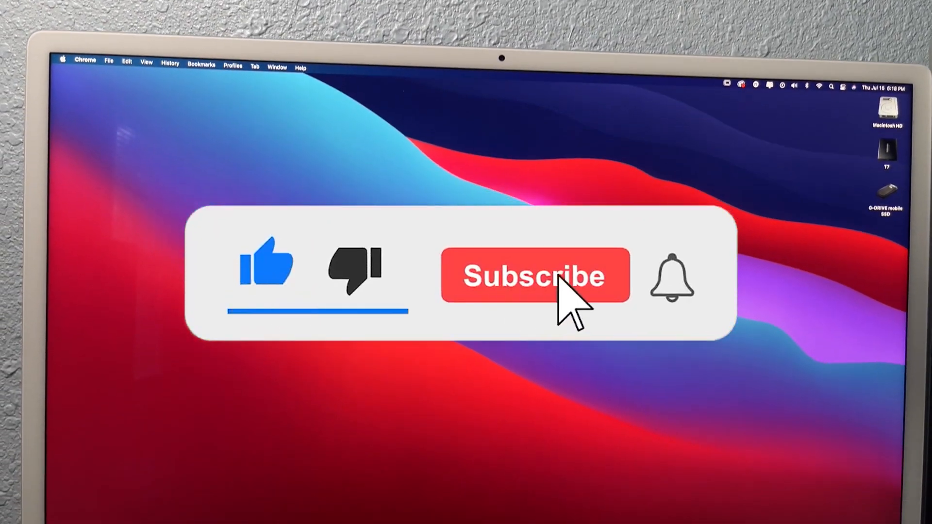
pyautogui.click(534, 275)
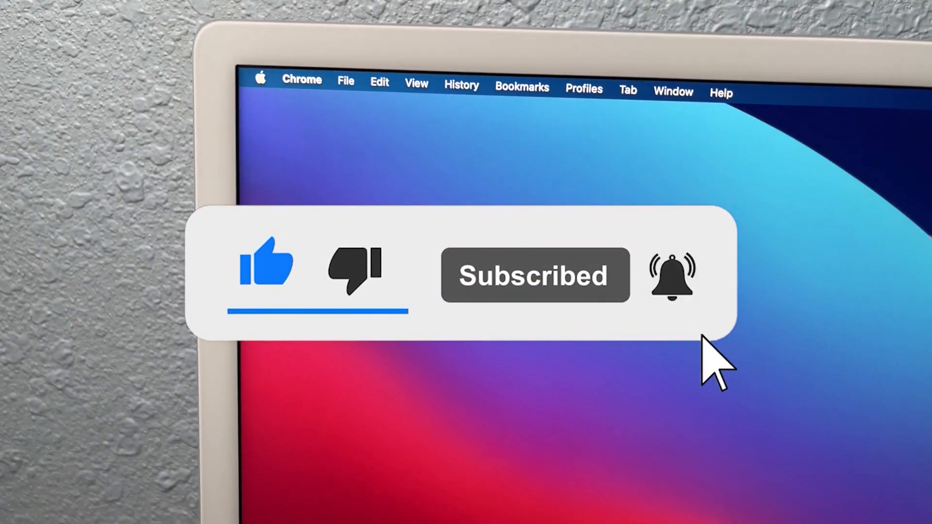